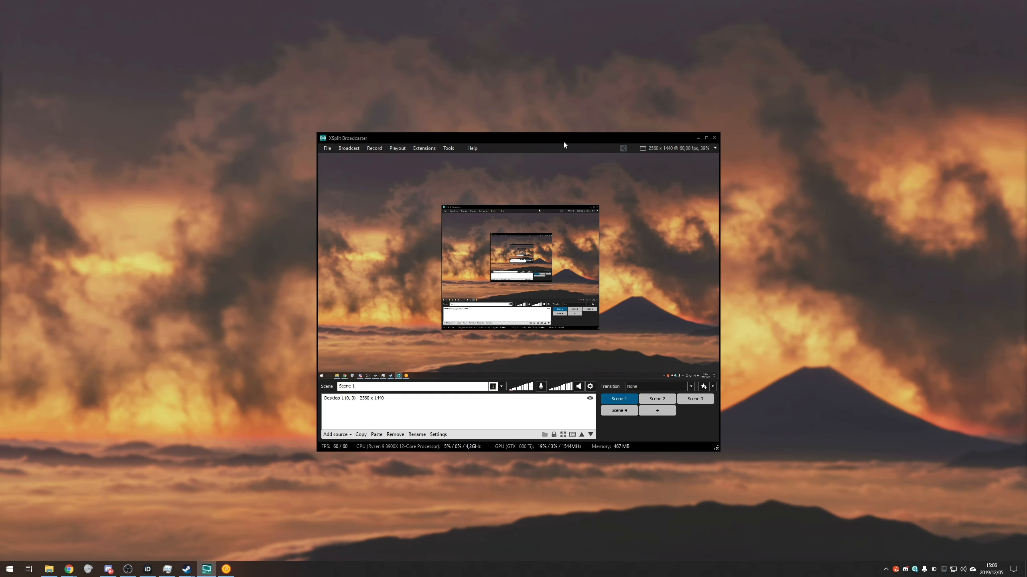
{"action": "mouse_move", "coordinate": [566, 141]}
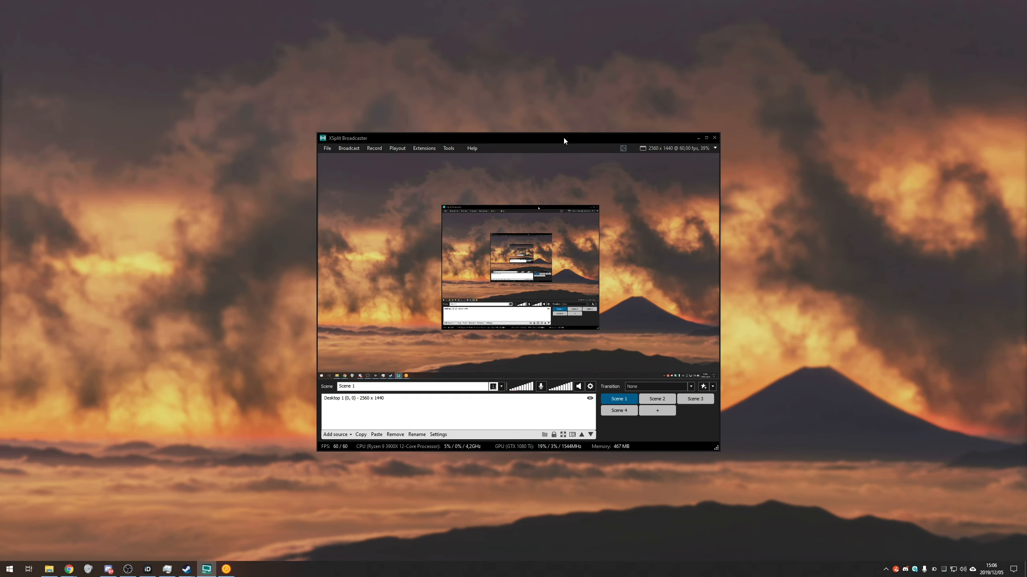
{"action": "mouse_move", "coordinate": [520, 142]}
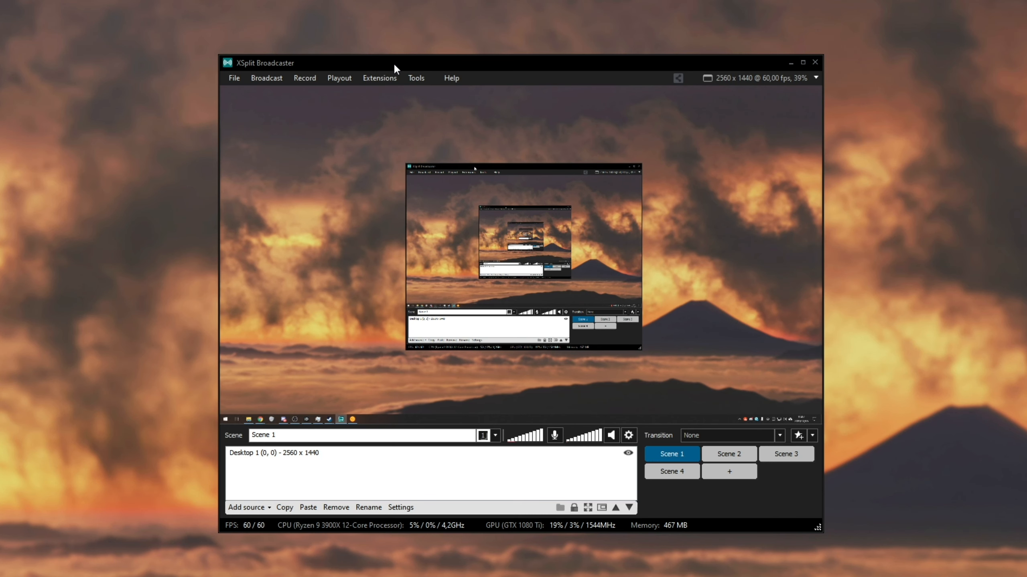
- Bring up the Playout menu offering NewTek NDI Output on the main PC
{"action": "left_click", "coordinate": [338, 78]}
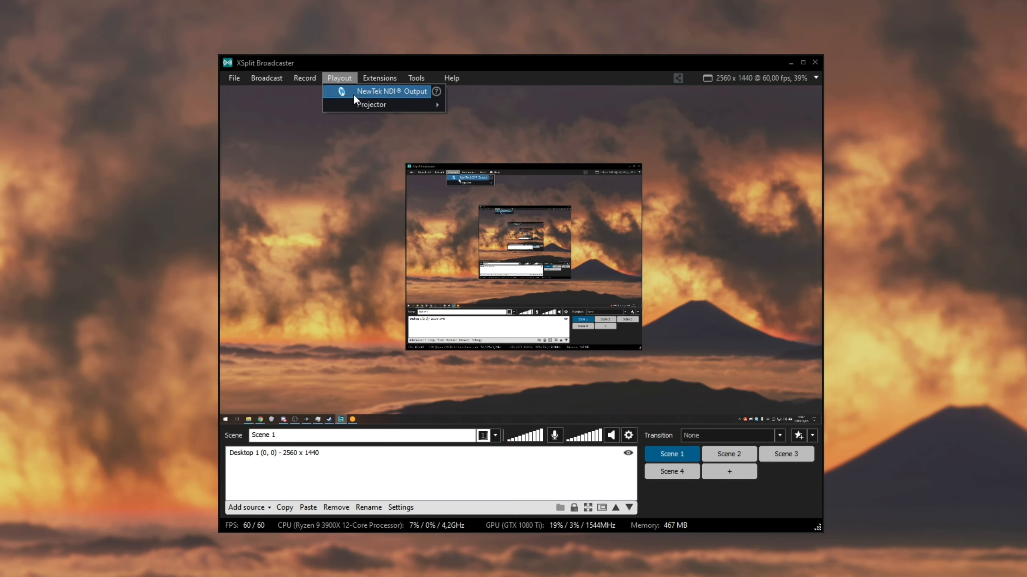
{"action": "mouse_move", "coordinate": [404, 101]}
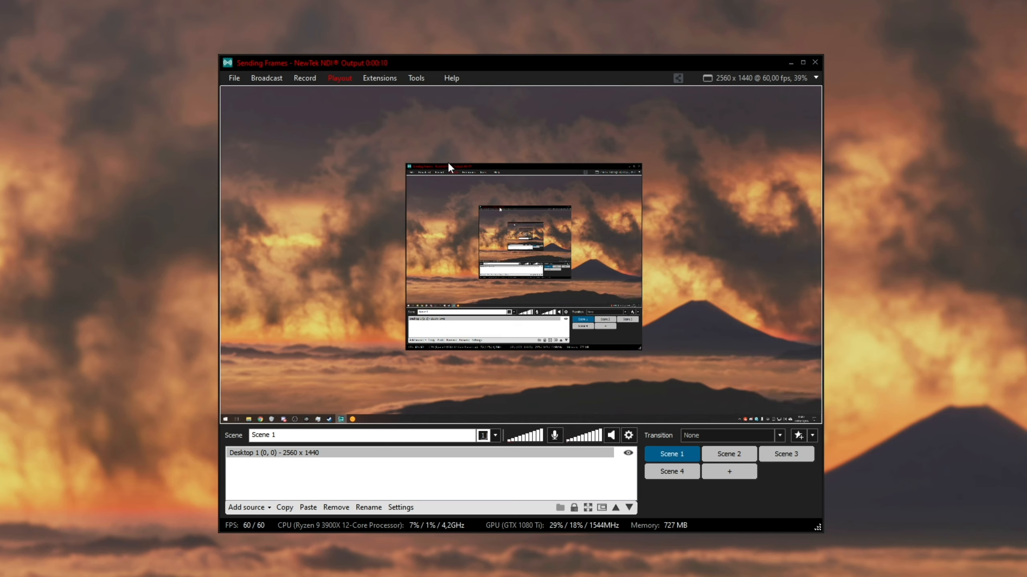
{"action": "mouse_move", "coordinate": [652, 258]}
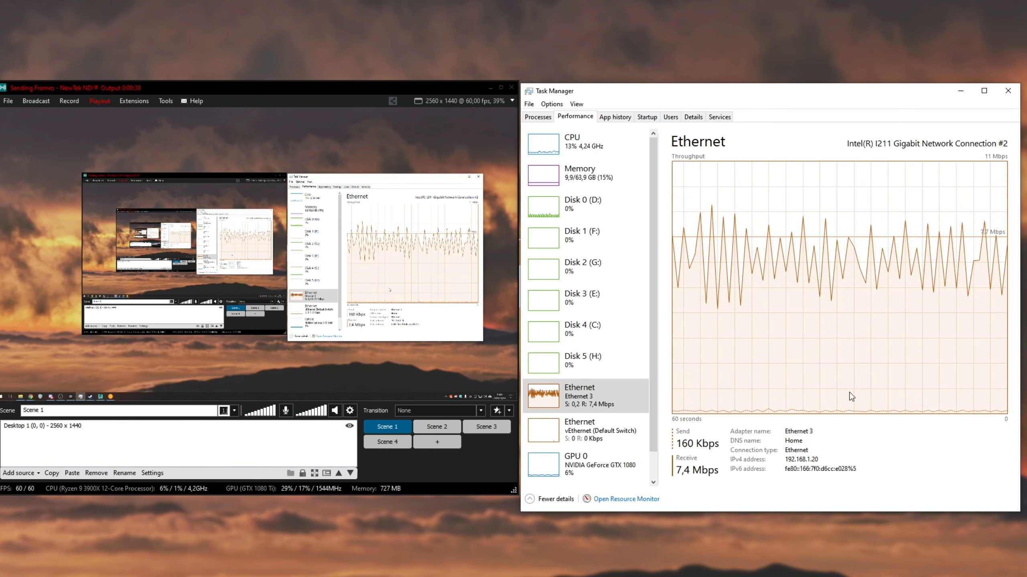
{"action": "mouse_move", "coordinate": [964, 397]}
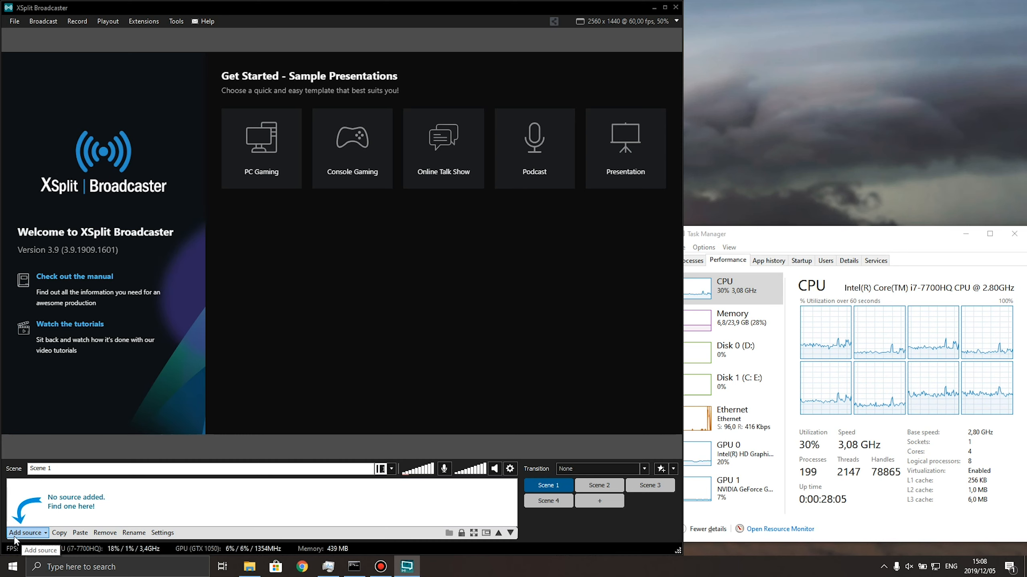
- Add DESKTOP-N29RPP3 (XBC NDI Stream) from Streams > NewTek NDI stream into Scene 1
{"action": "left_click", "coordinate": [24, 533]}
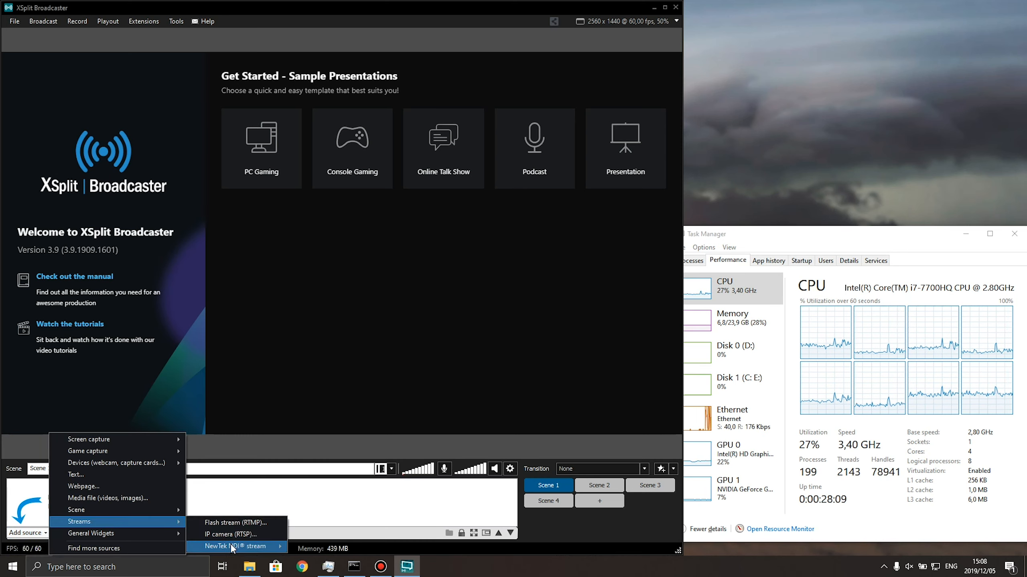
{"action": "mouse_move", "coordinate": [236, 545]}
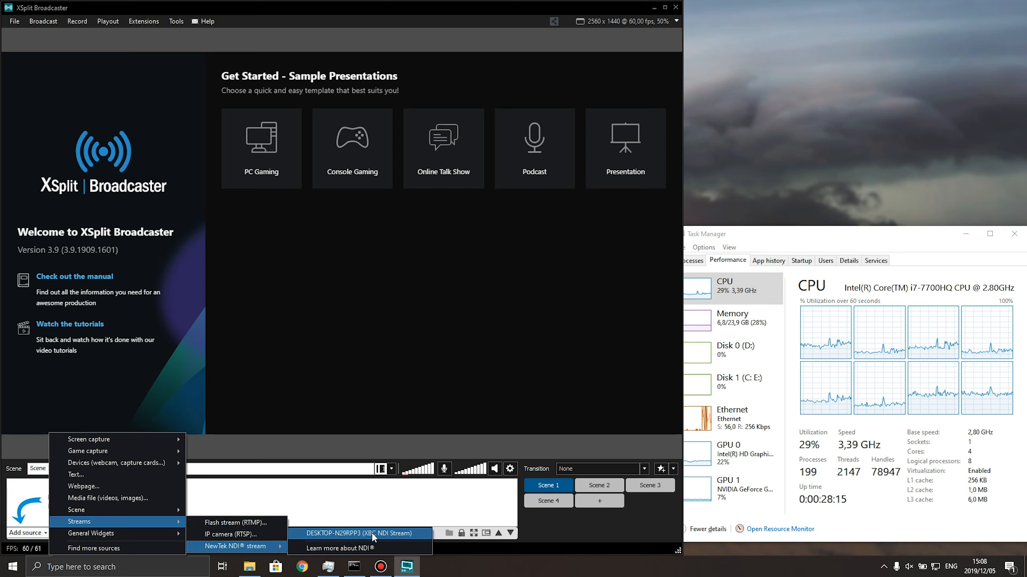
{"action": "left_click", "coordinate": [361, 534]}
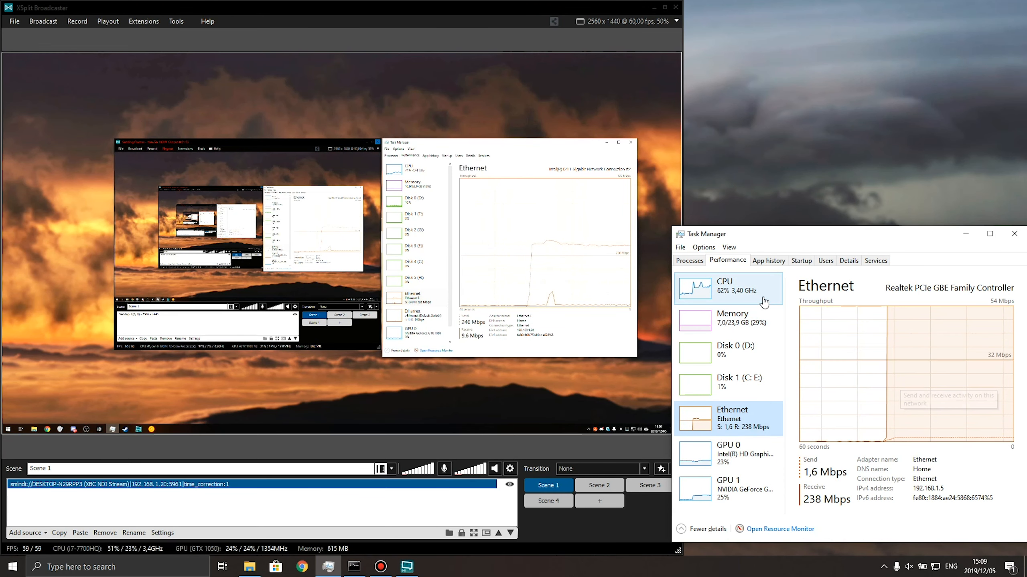
- Check the second PC's CPU load in Task Manager while the NDI stream plays
{"action": "left_click", "coordinate": [724, 288]}
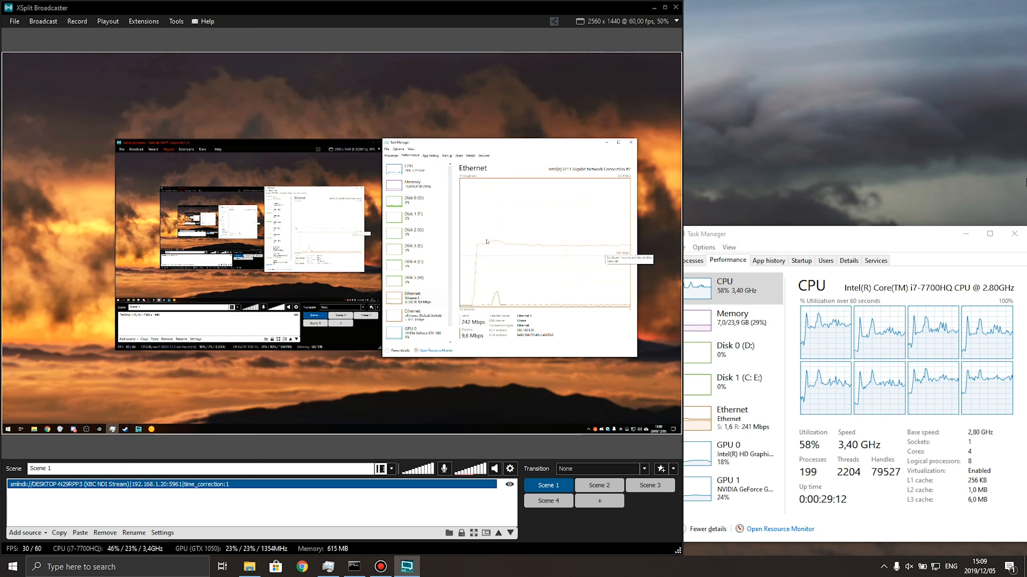
{"action": "mouse_move", "coordinate": [584, 257]}
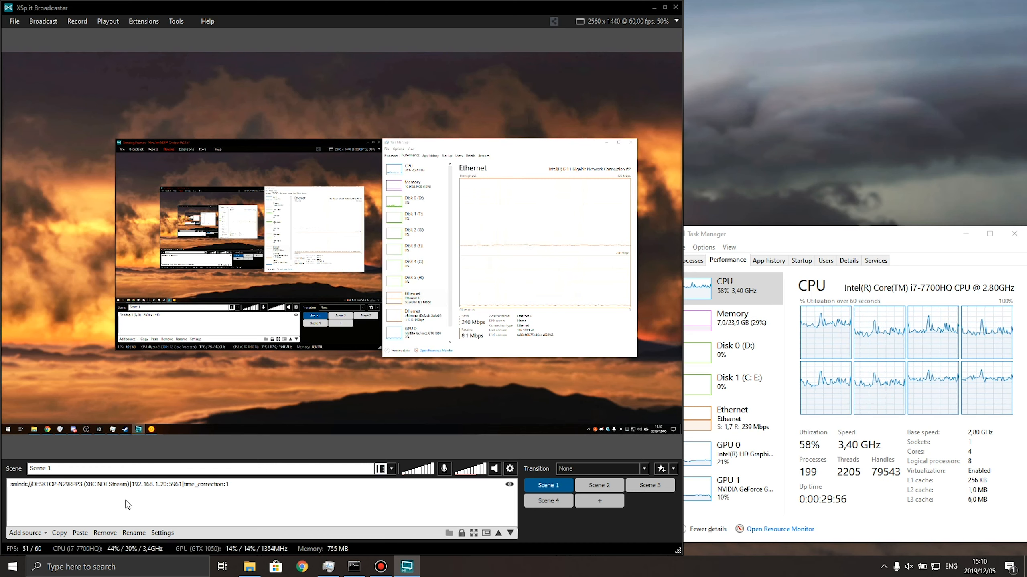
- Bring up the Add source list again to pick the OBS Main NDI stream
{"action": "left_click", "coordinate": [25, 533]}
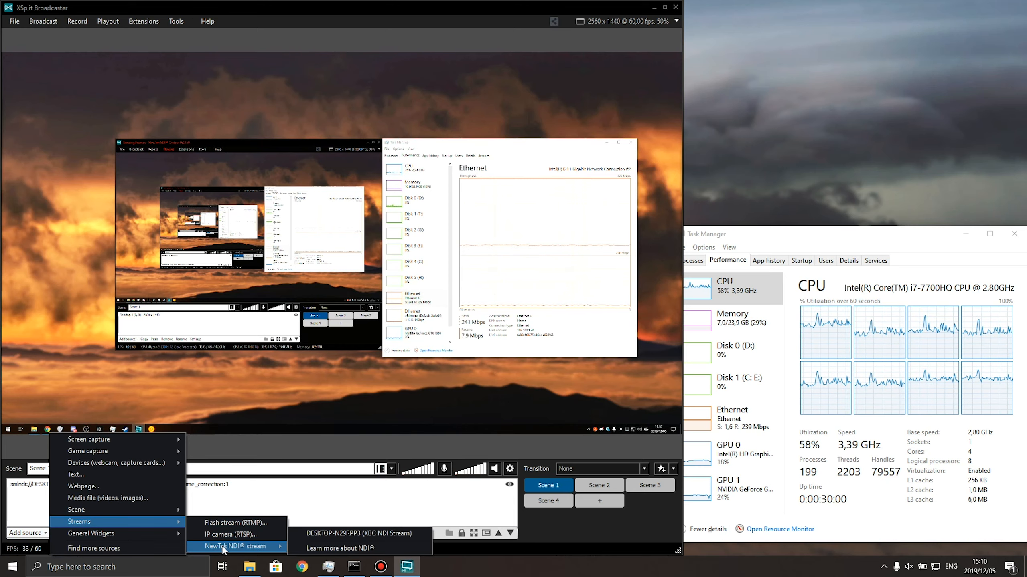
{"action": "mouse_move", "coordinate": [345, 539]}
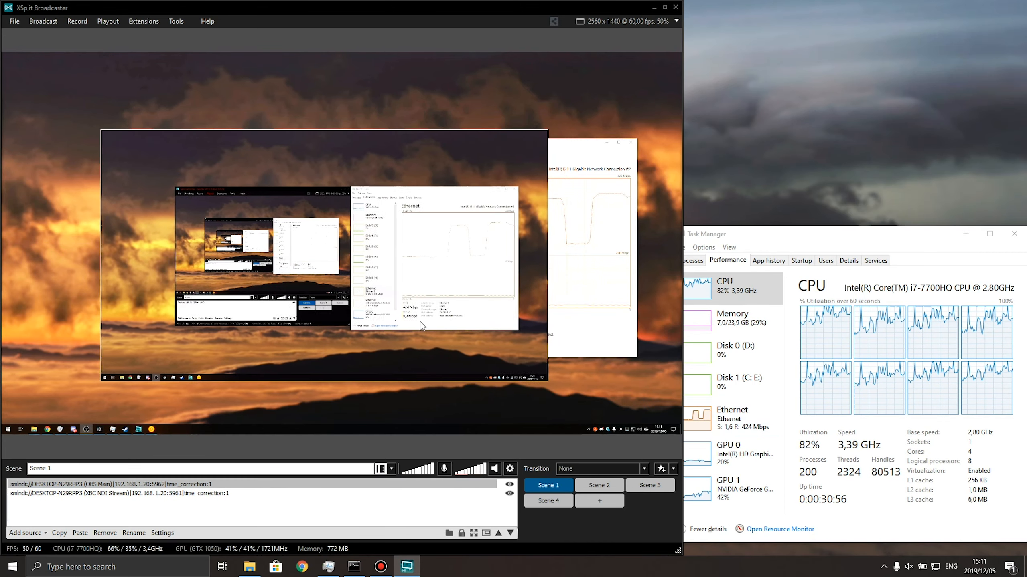
- Show the OBS Main NDI source's properties with its NDI settings at maximum quality
{"action": "left_click", "coordinate": [109, 484]}
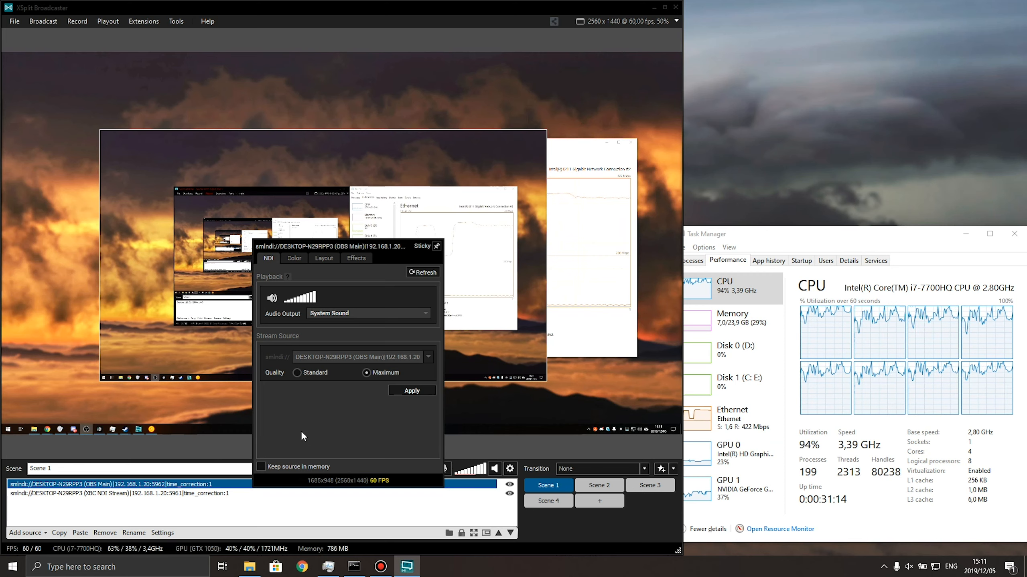
{"action": "mouse_move", "coordinate": [330, 400]}
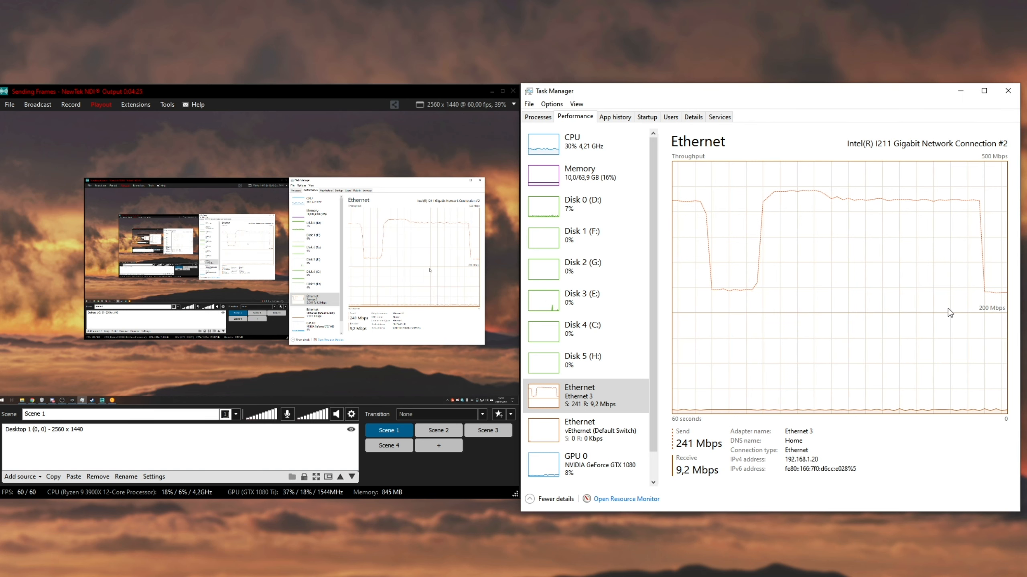
{"action": "mouse_move", "coordinate": [871, 272]}
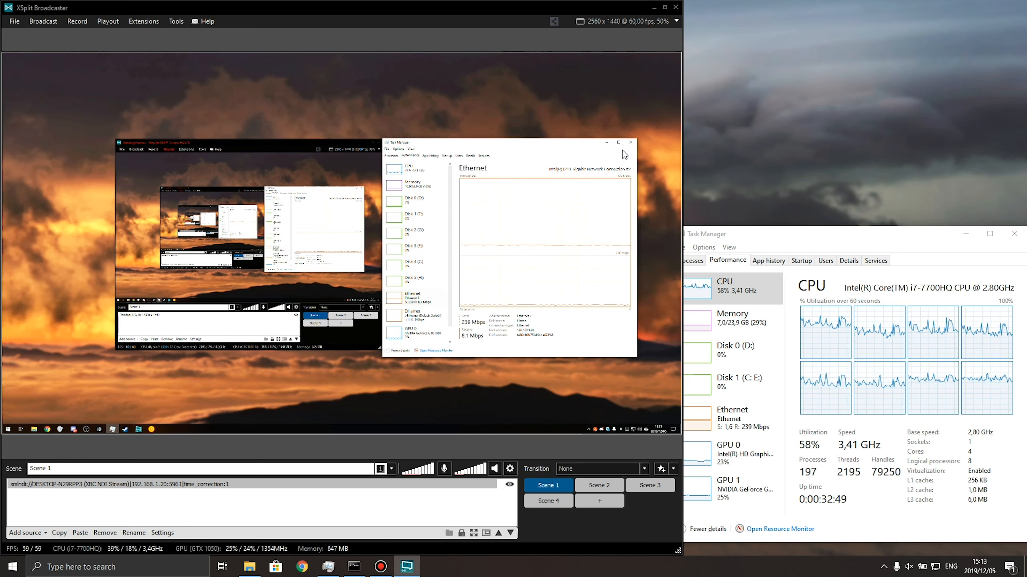
{"action": "mouse_move", "coordinate": [620, 157]}
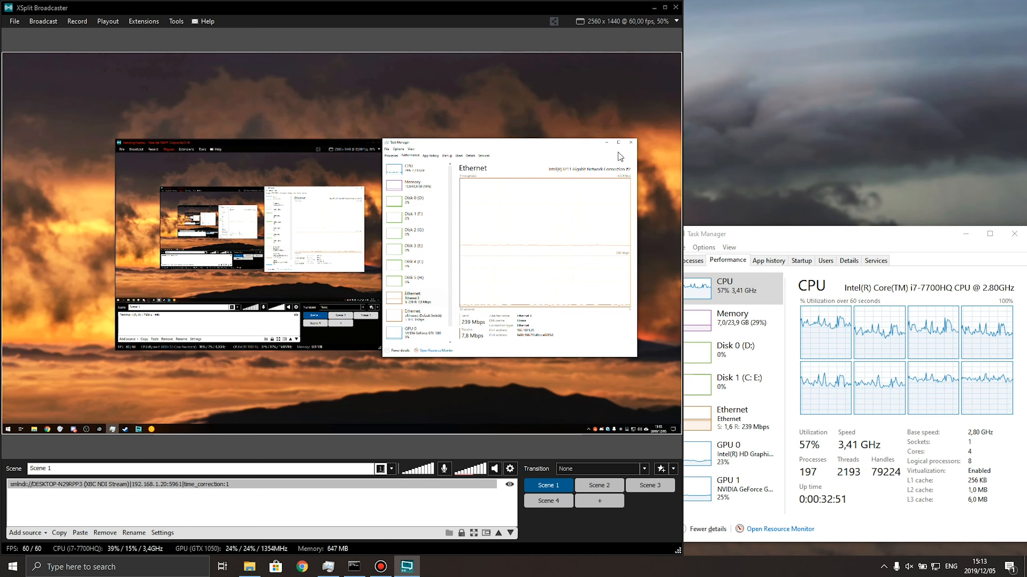